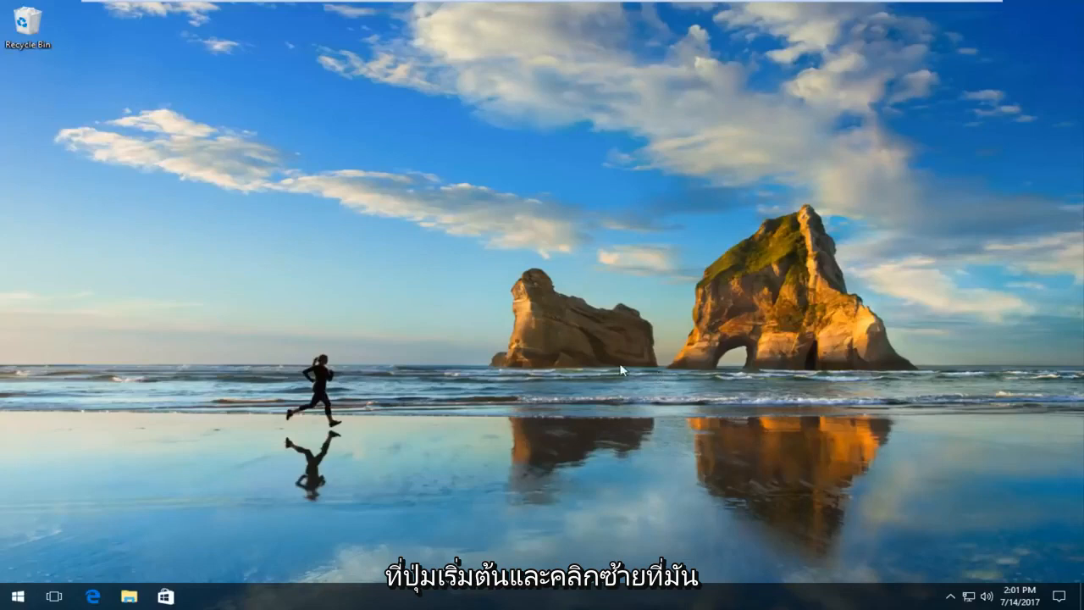
- Open the Start menu showing most-used apps and live tiles
{"action": "left_click", "coordinate": [13, 596]}
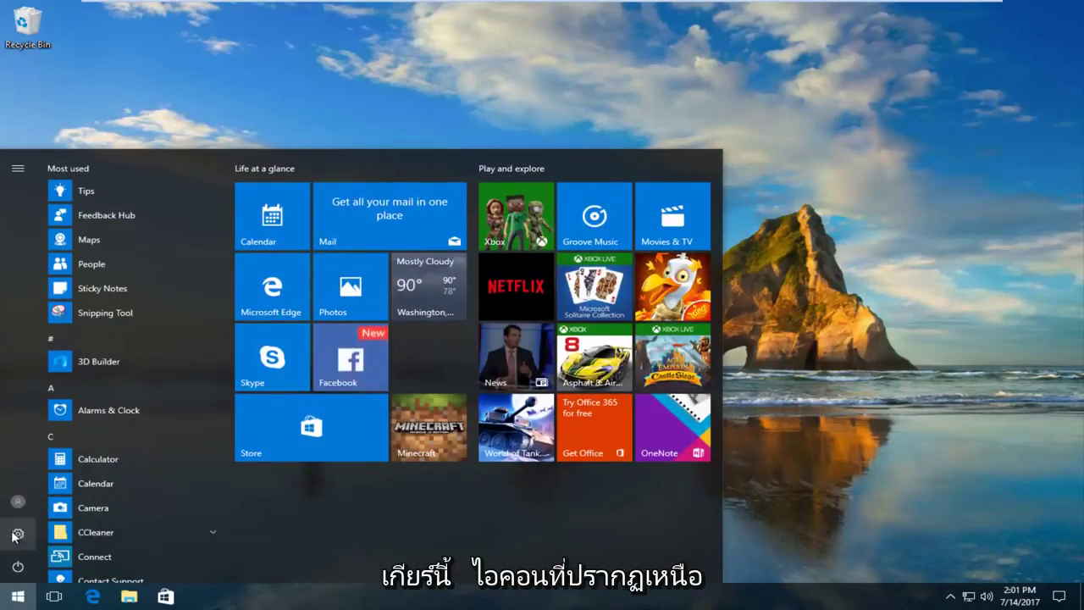
{"action": "mouse_move", "coordinate": [17, 534]}
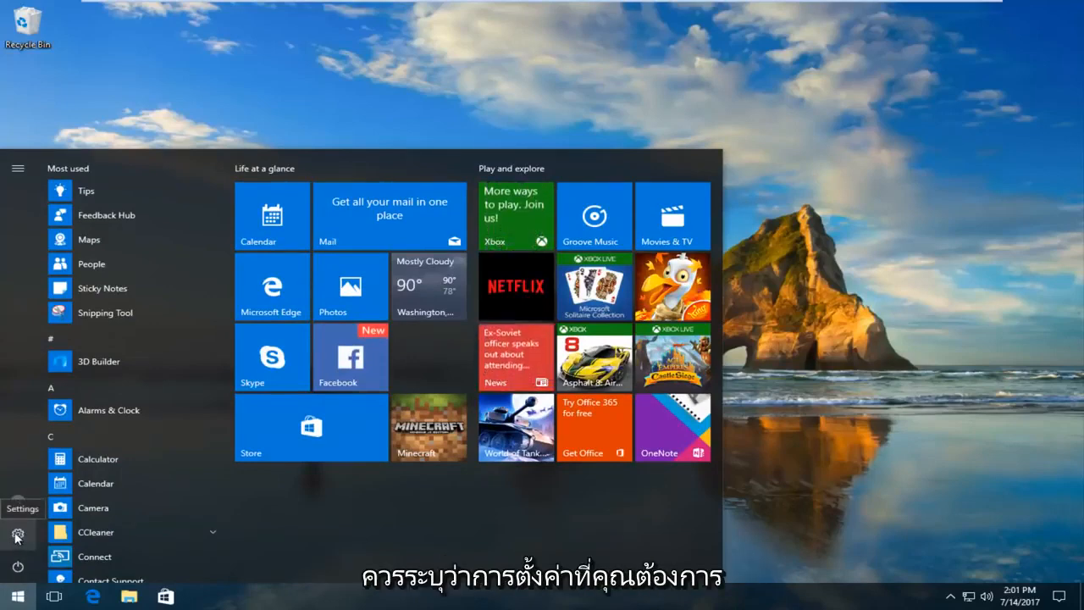
- Launch Settings from the Start menu and scroll to the Update & security category
{"action": "left_click", "coordinate": [17, 535]}
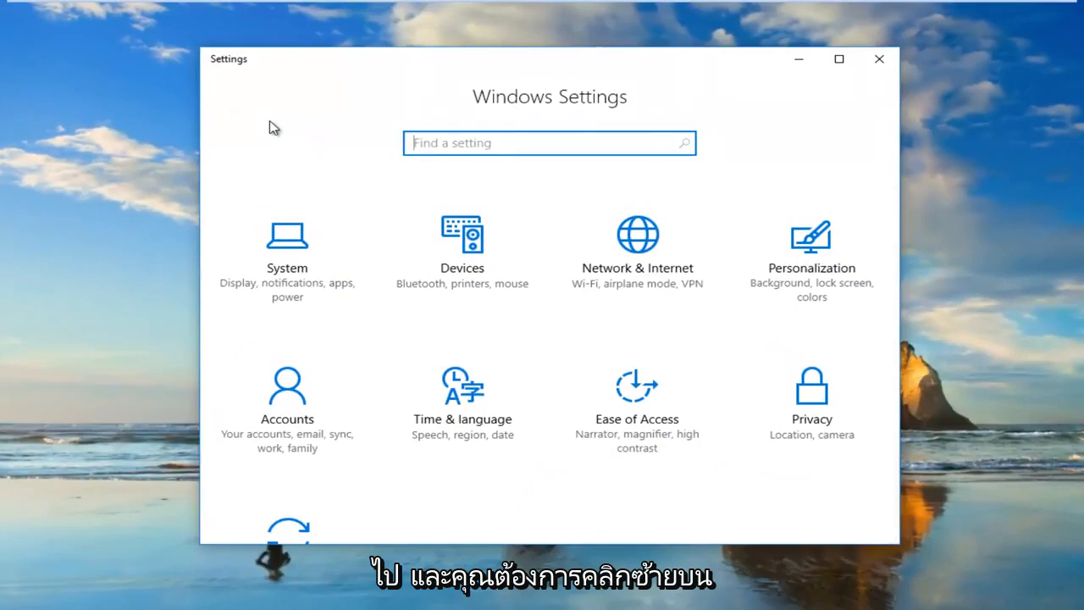
{"action": "mouse_move", "coordinate": [256, 126]}
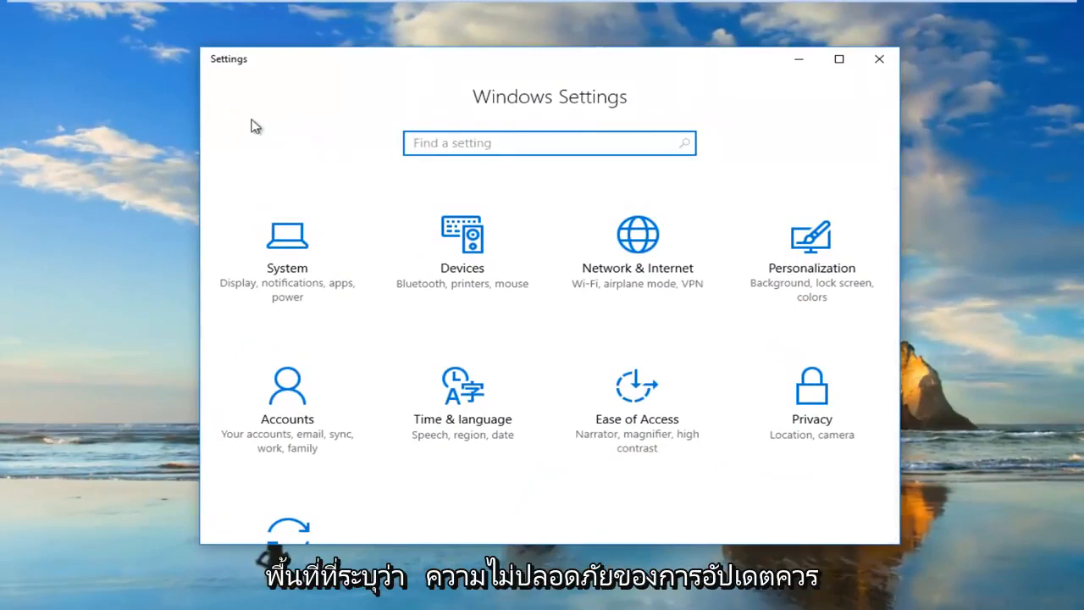
{"action": "scroll", "scroll_direction": "down", "scroll_amount": 3}
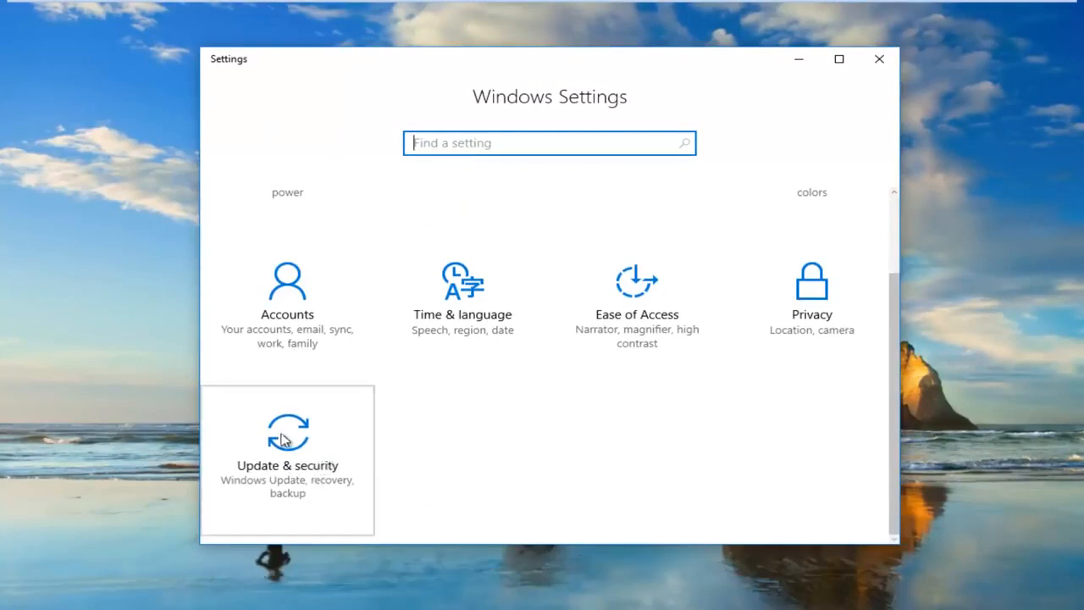
- Enter Update & security to view Windows Update's pending restart updates
{"action": "left_click", "coordinate": [287, 460]}
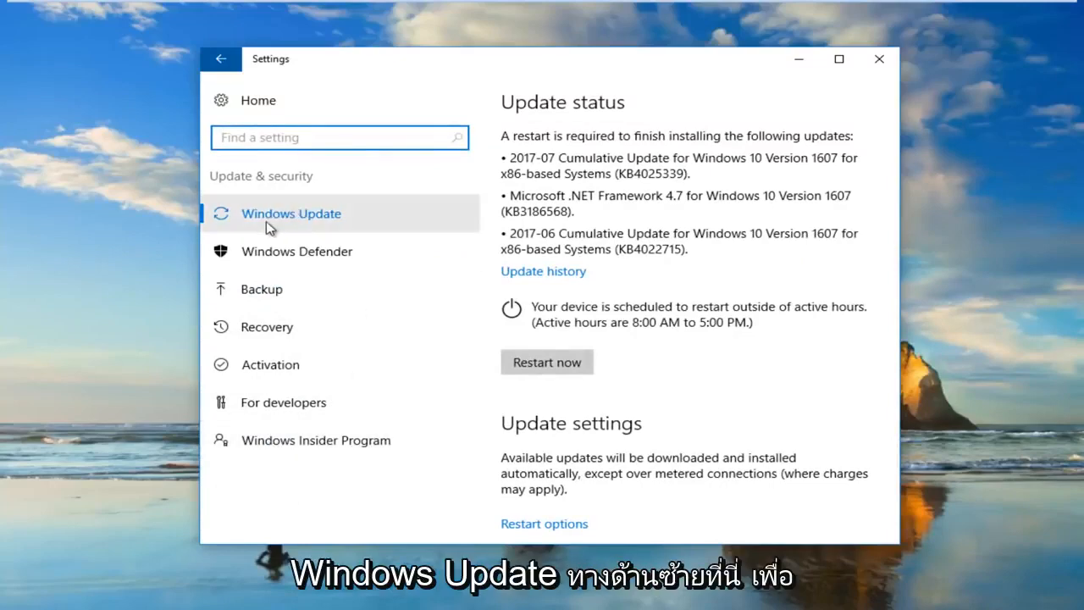
{"action": "mouse_move", "coordinate": [295, 232]}
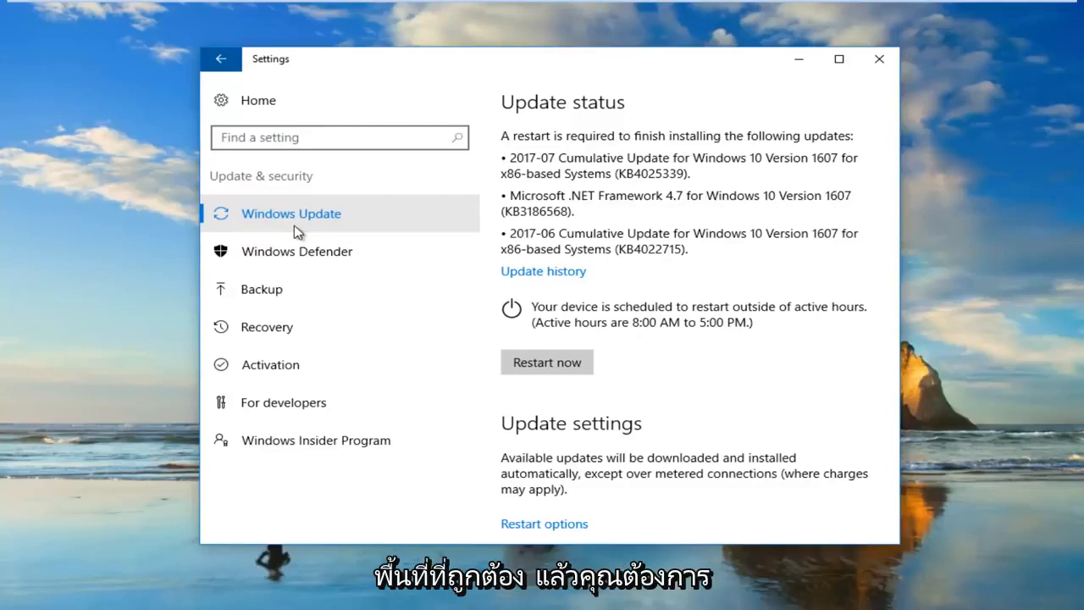
{"action": "mouse_move", "coordinate": [266, 327]}
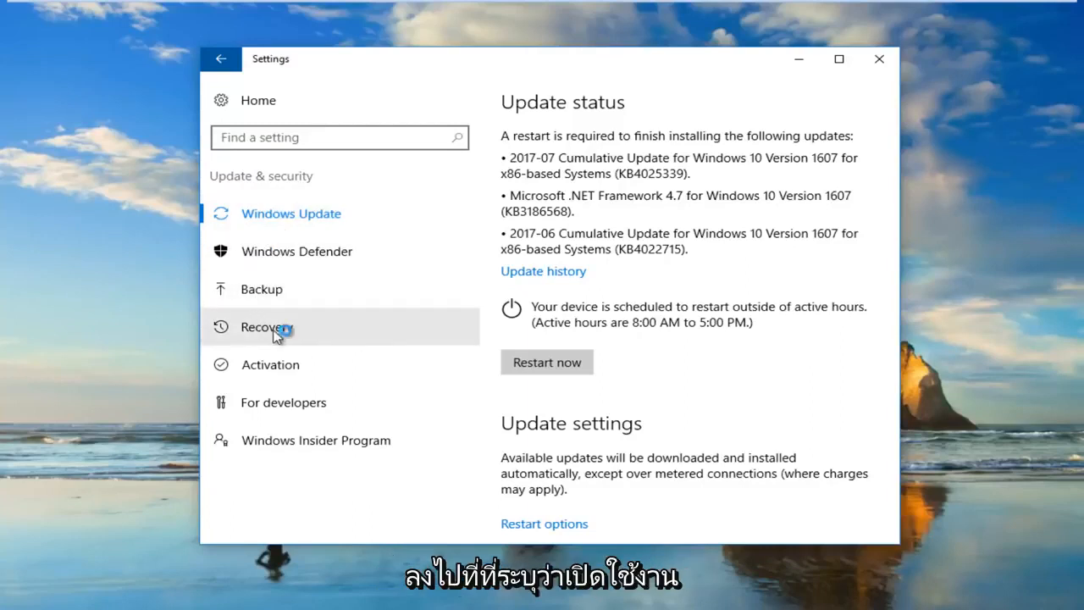
{"action": "mouse_move", "coordinate": [280, 364]}
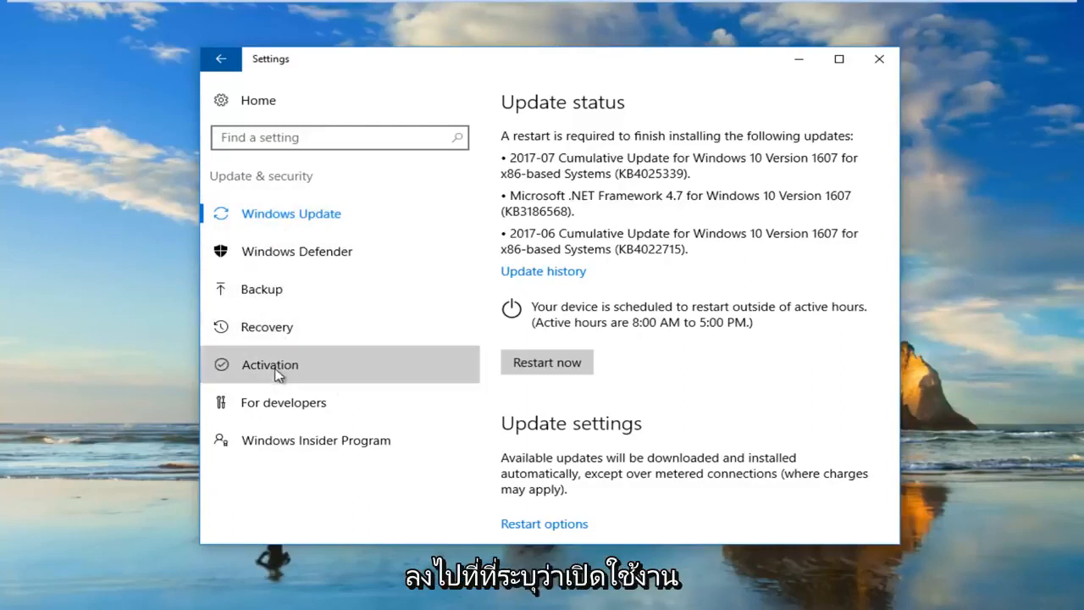
- View the Activation page confirming Windows 10 Home is activated
{"action": "left_click", "coordinate": [269, 364]}
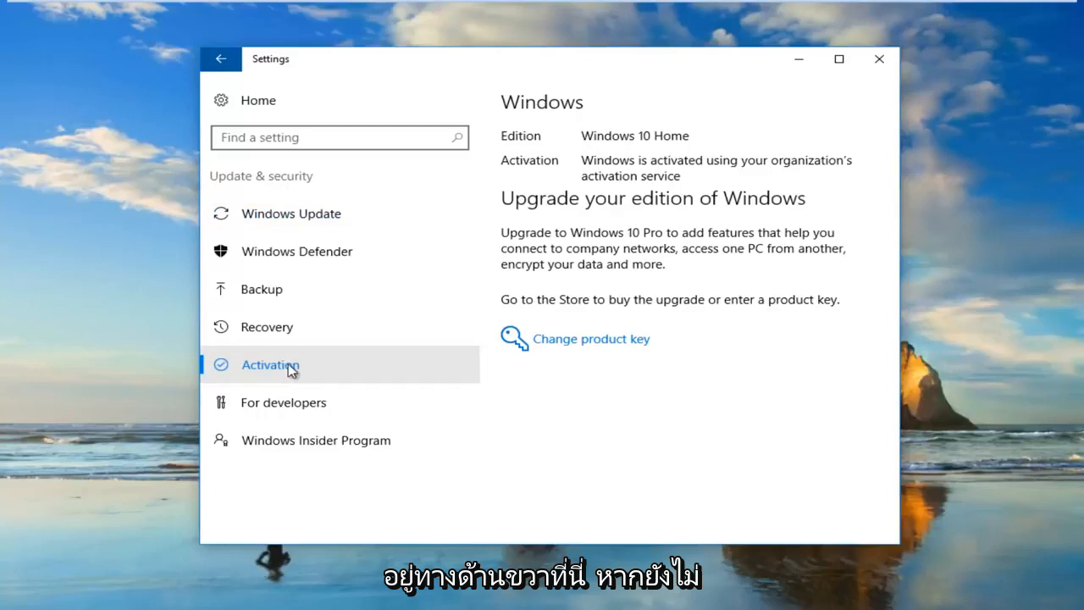
{"action": "mouse_move", "coordinate": [645, 317]}
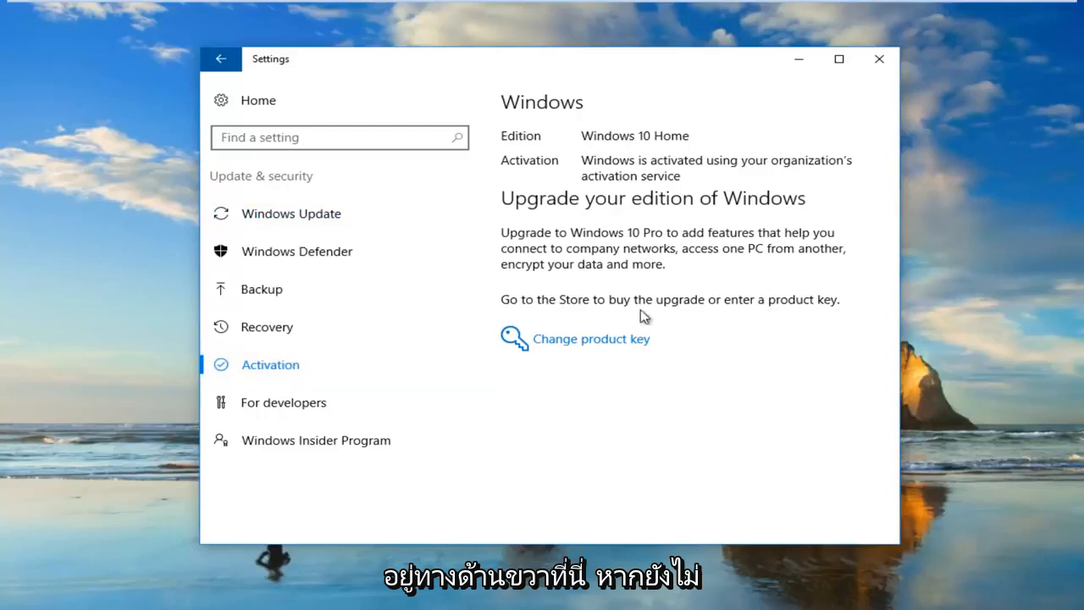